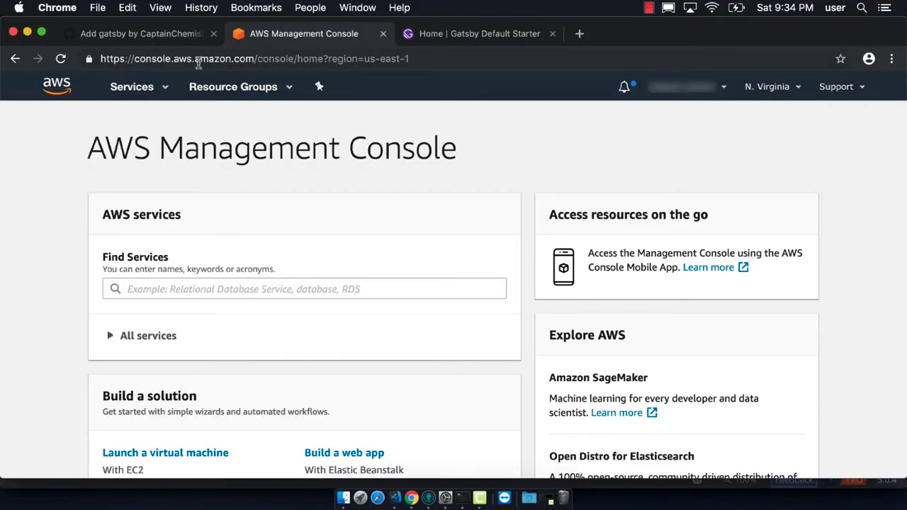
Step: Find AWS Amplify via the Services search for 'amplify' and reach its app list
left_click(132, 86)
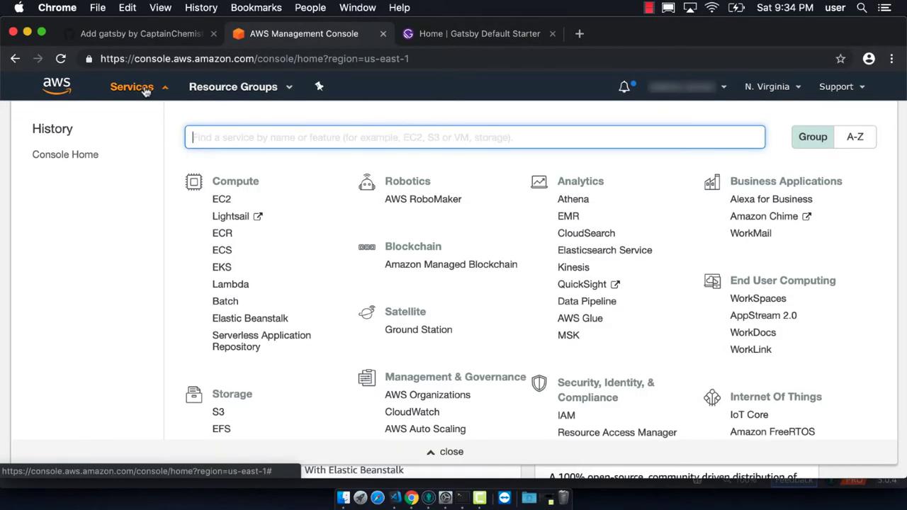
type("amplify")
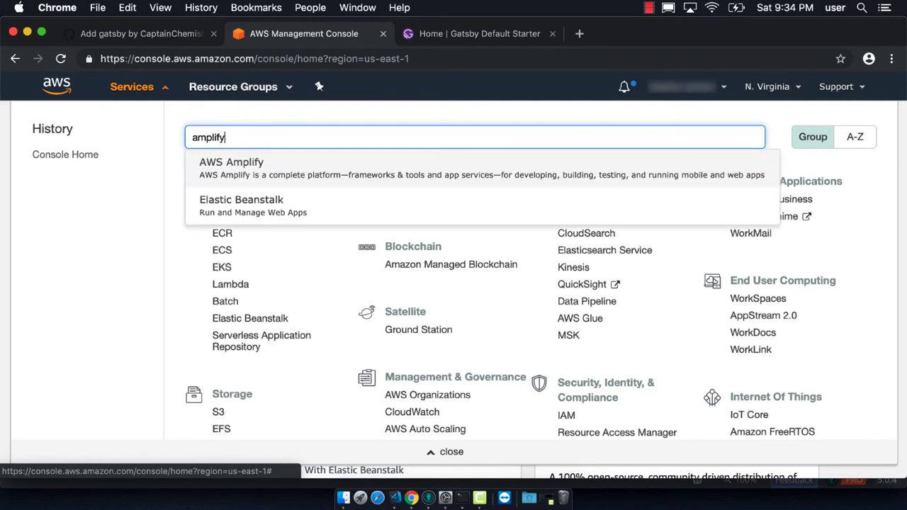
left_click(231, 161)
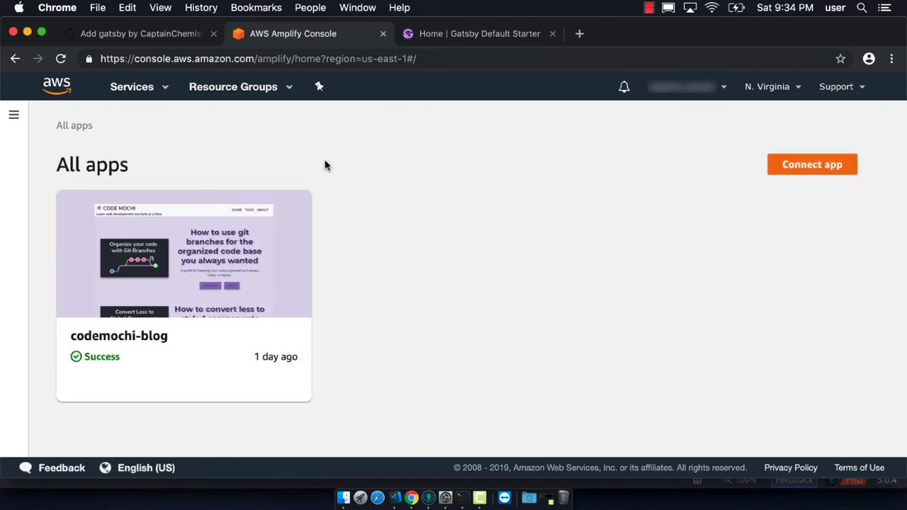
Step: Begin a new app connection with GitHub as the repository provider
left_click(812, 164)
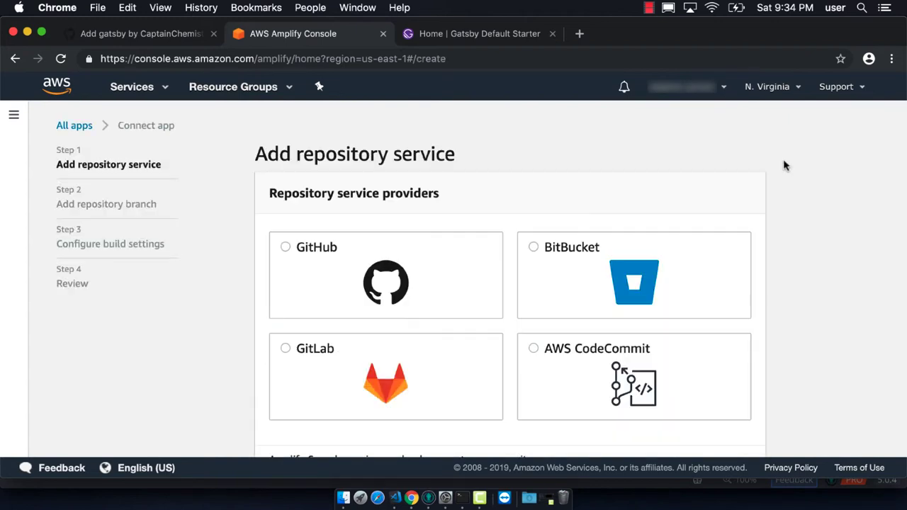
left_click(285, 246)
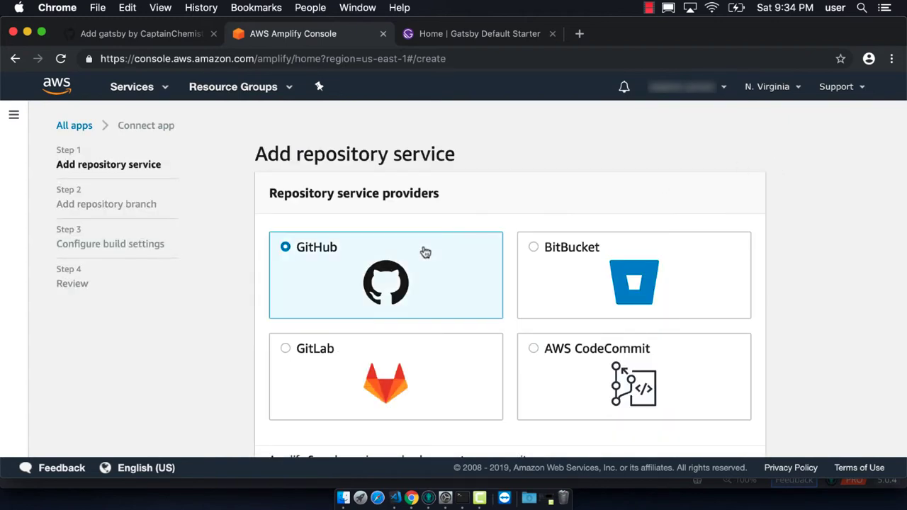
scroll("down", 3)
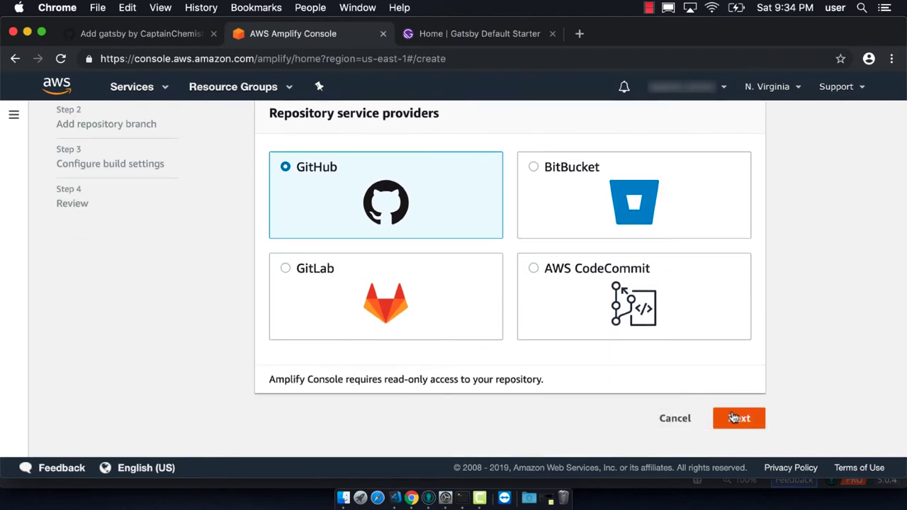
left_click(738, 418)
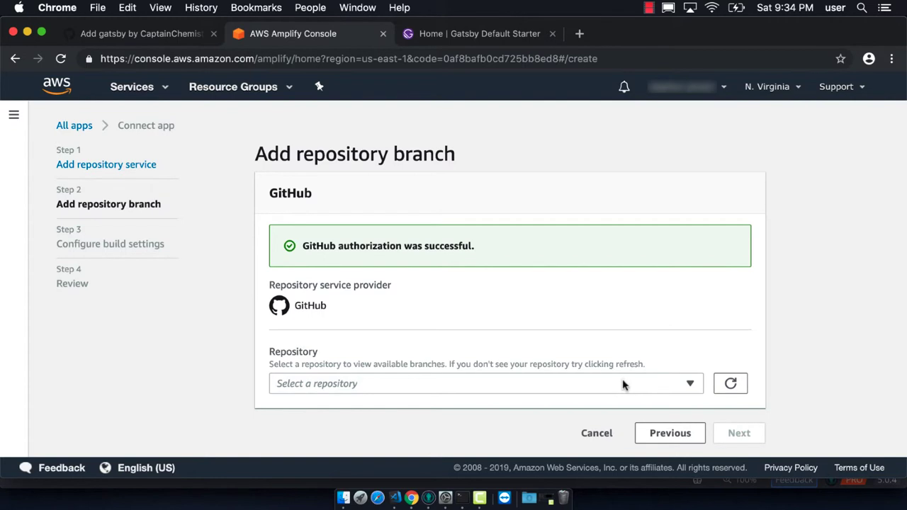
Step: Select the amplify-gatsby-blog-starter repository and its master branch
left_click(486, 383)
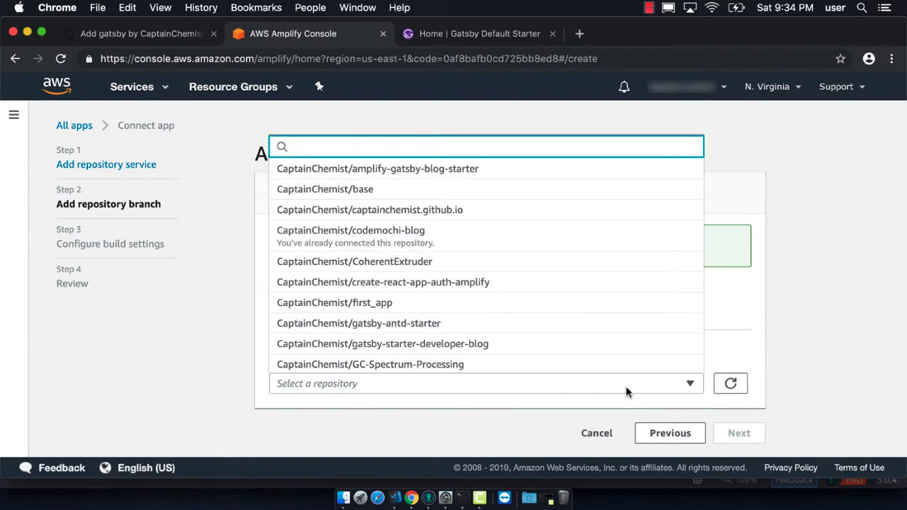
left_click(377, 168)
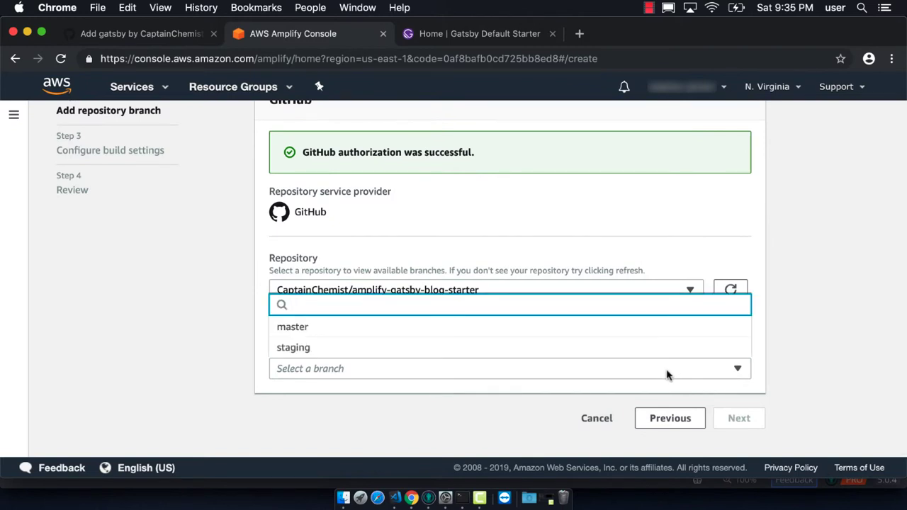
left_click(292, 326)
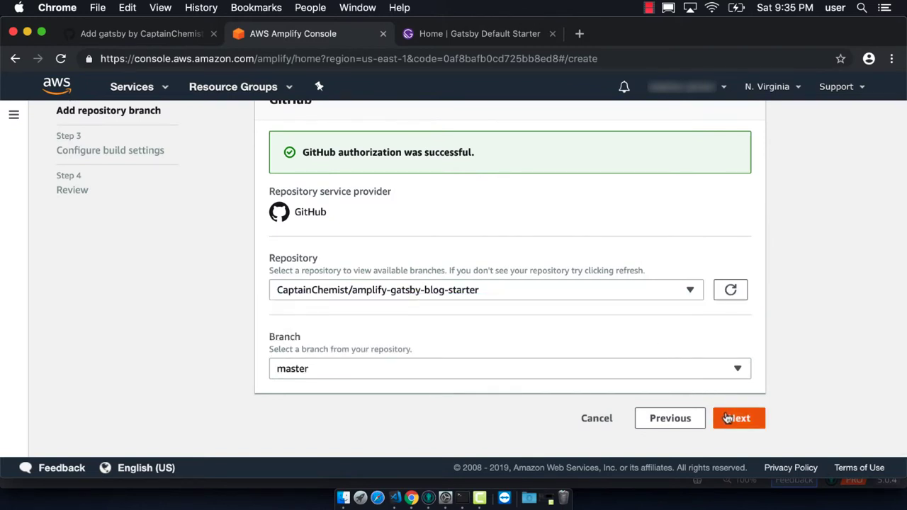
Step: Keep the auto-detected Gatsby build settings and save and deploy the new app
left_click(738, 418)
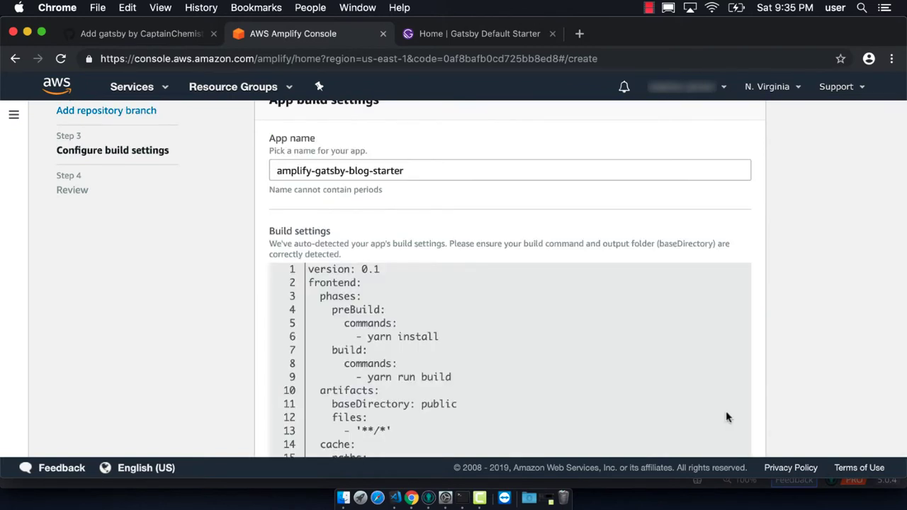
scroll("down", 3)
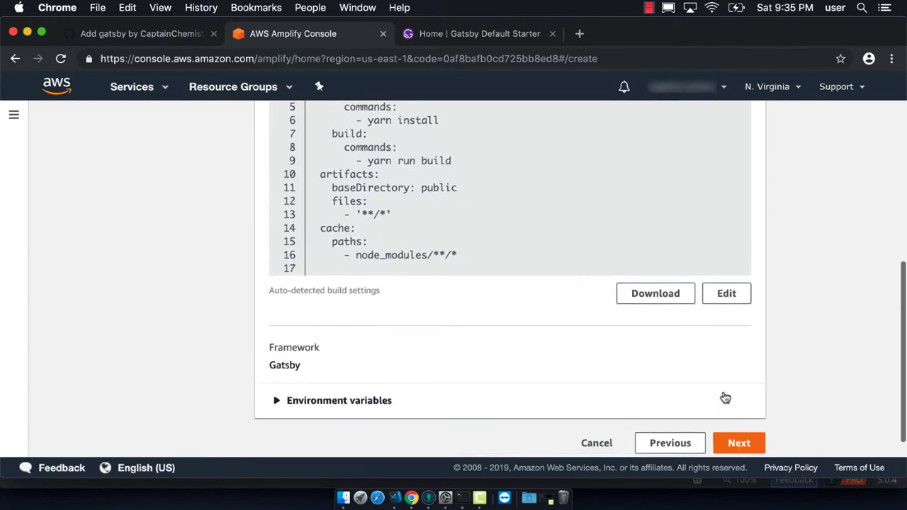
left_click(739, 443)
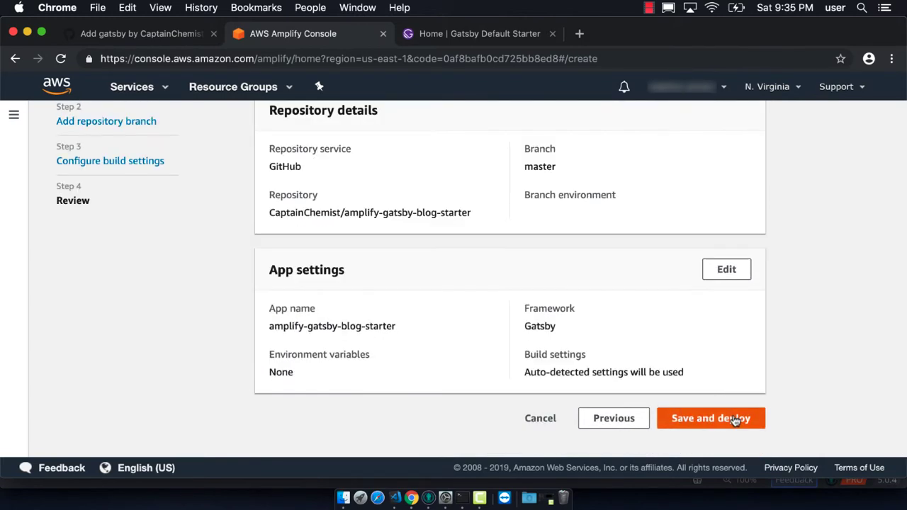
left_click(710, 419)
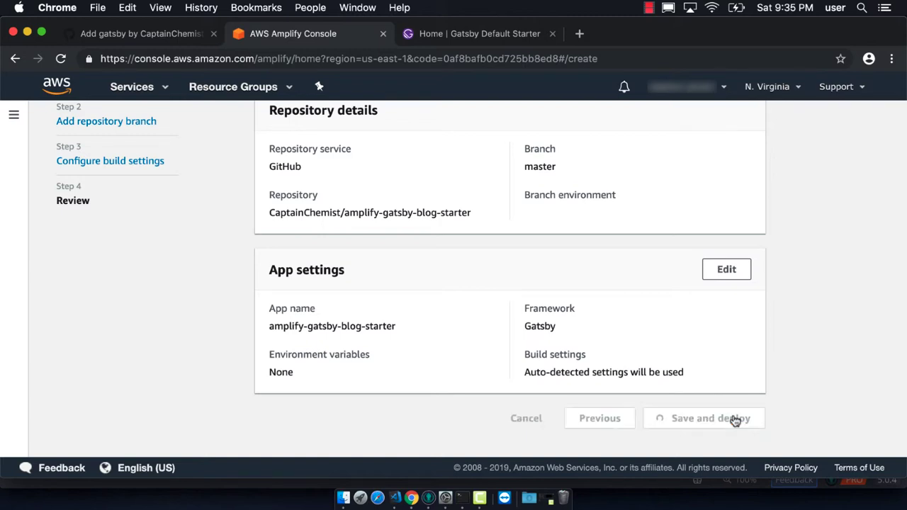
left_click(714, 418)
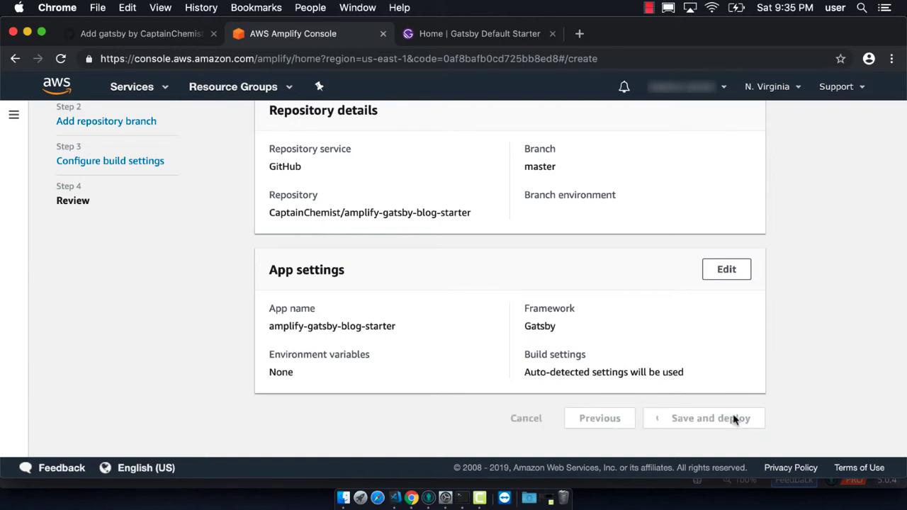
left_click(705, 418)
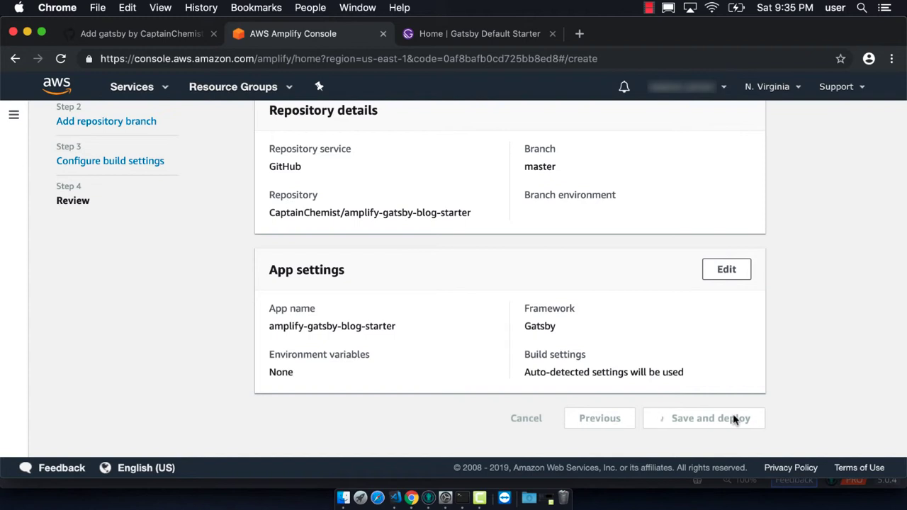
left_click(713, 418)
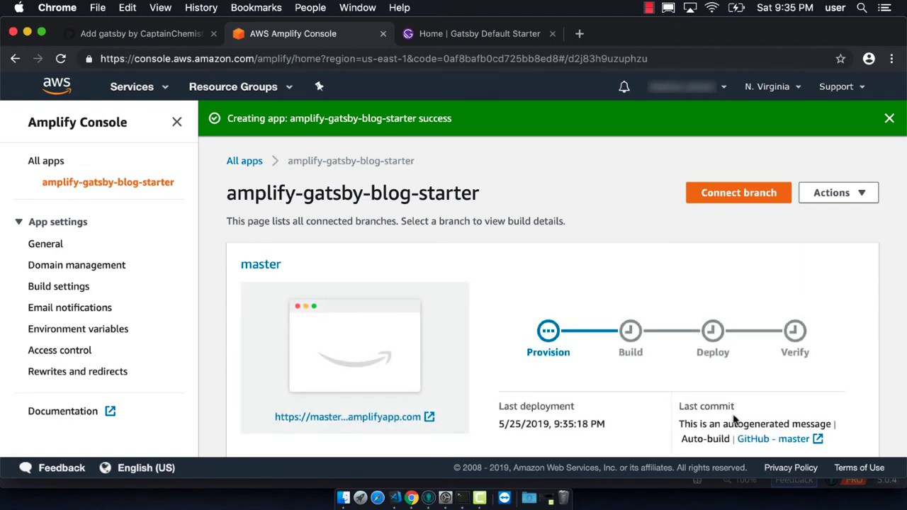
Step: Follow the master site link once all four stages show green checks
left_click(888, 117)
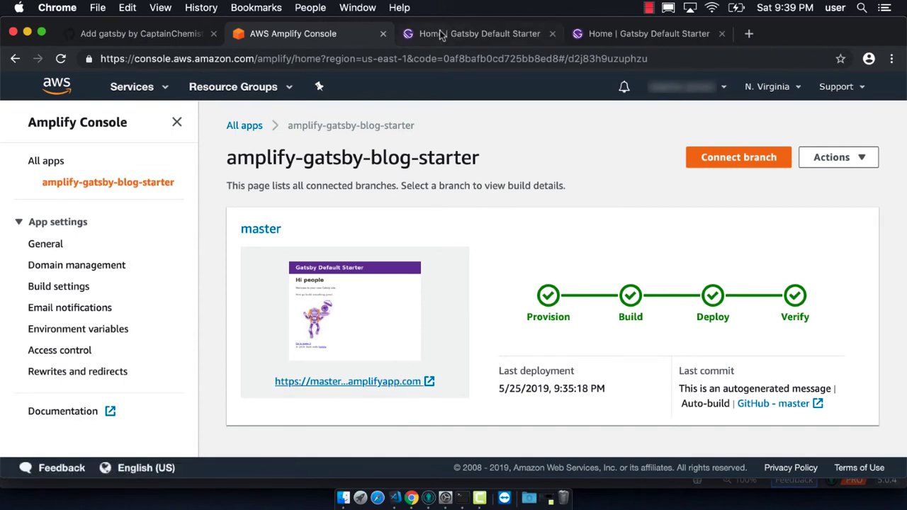
Step: View the live Gatsby Default Starter 'Hi people' page at the master amplifyapp.com URL
left_click(476, 33)
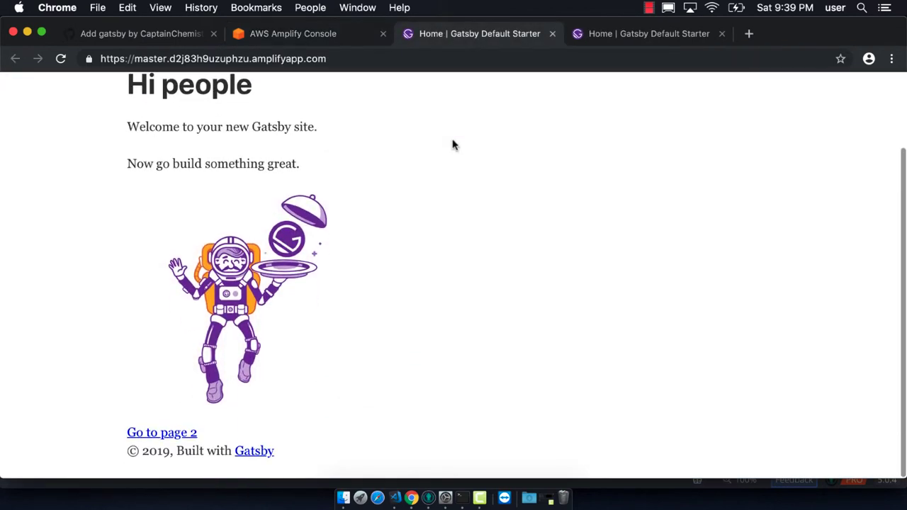
left_click(212, 58)
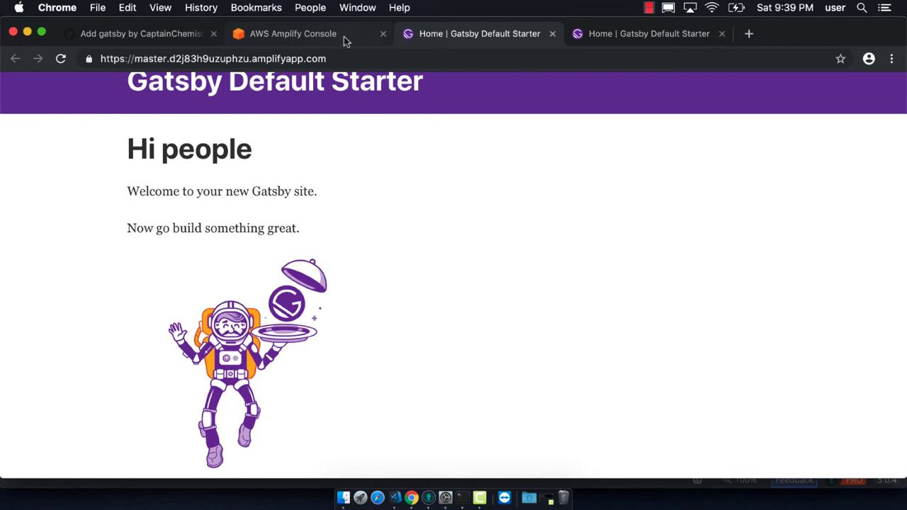
Step: Connect the staging branch to the app and save and deploy it
left_click(293, 33)
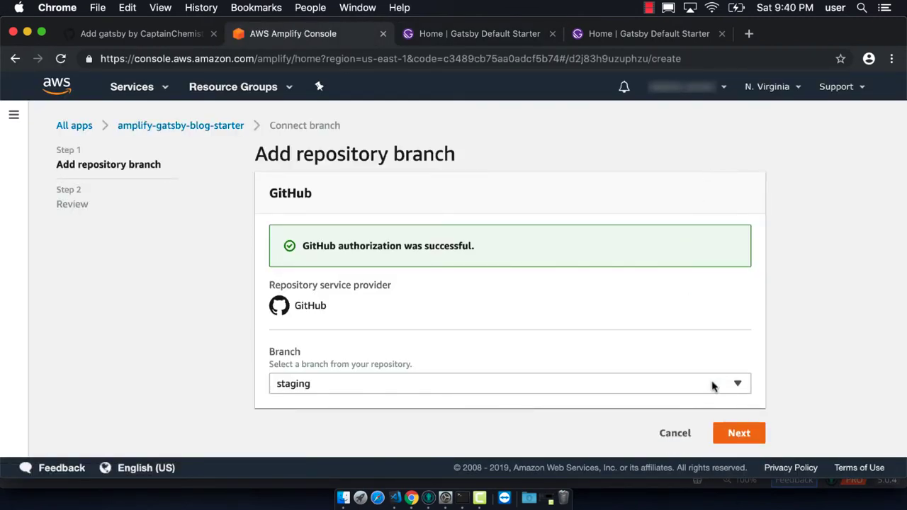
left_click(739, 432)
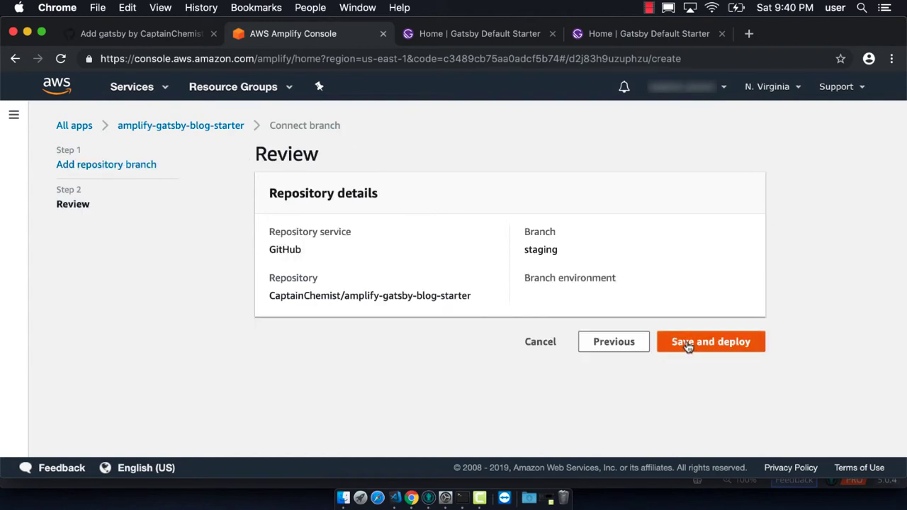
left_click(711, 341)
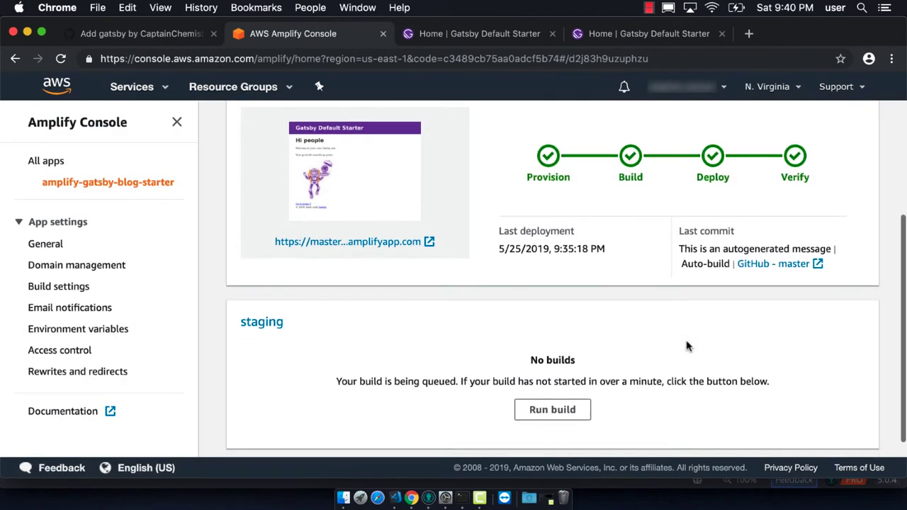
Step: Watch the staging branch pass provision, build, deploy and verify below master
scroll("down", 3)
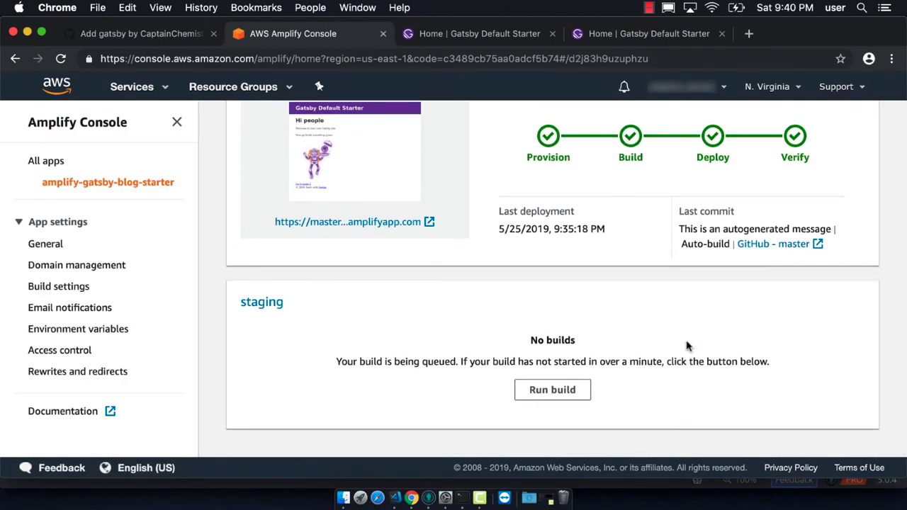
left_click(553, 390)
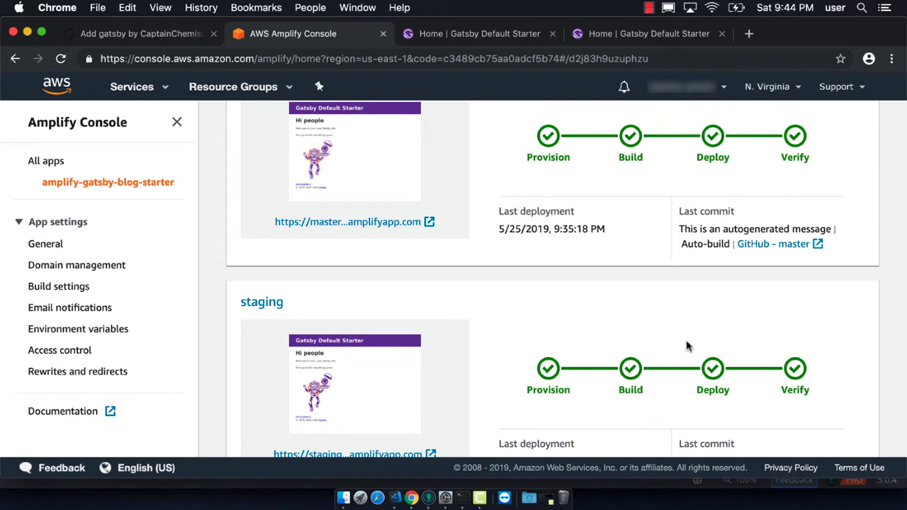
mouse_move(486, 360)
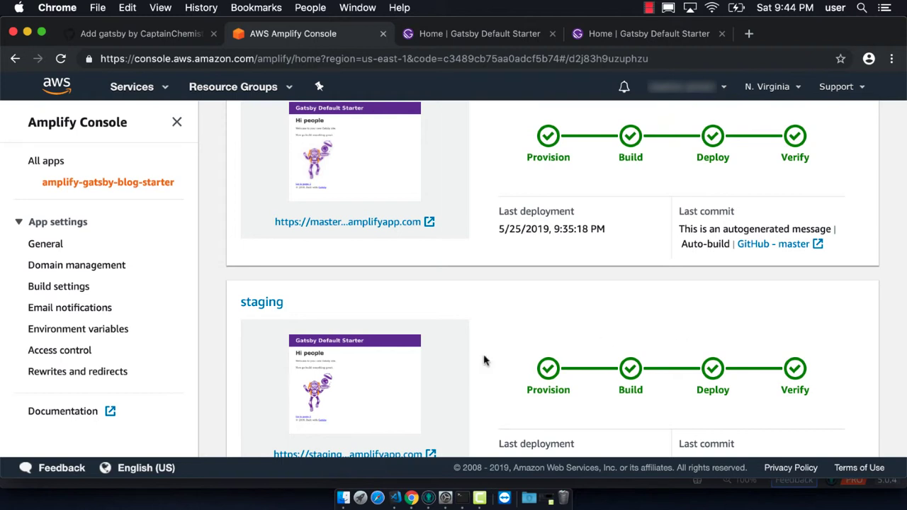